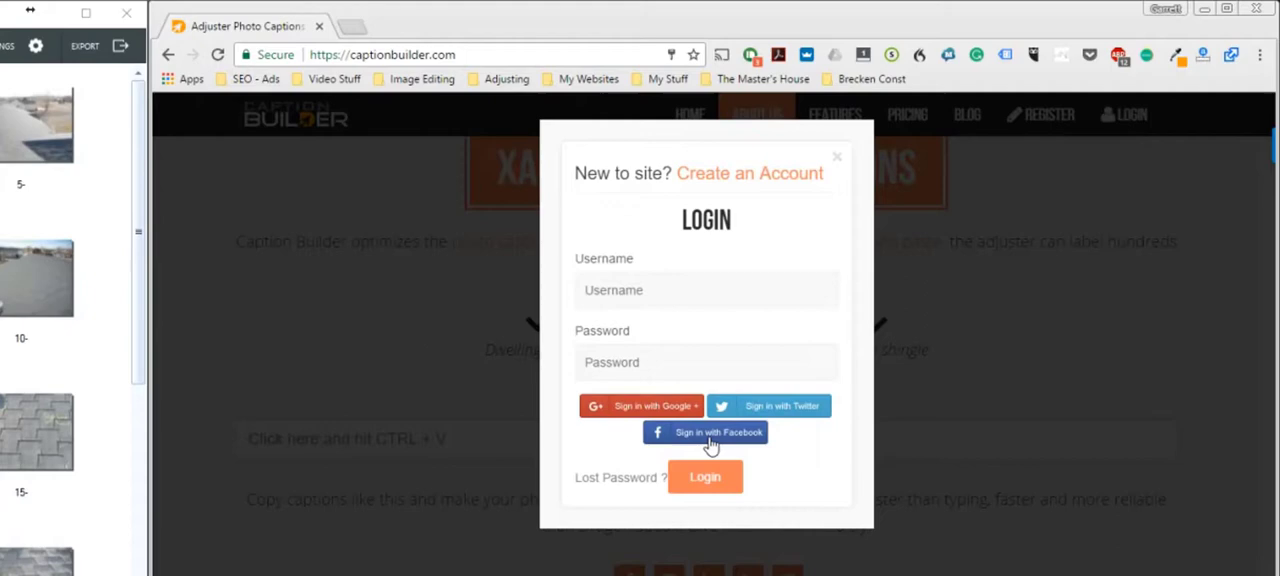
Step: Sign in to Caption Builder through Facebook and reach the caption workspace
left_click(704, 432)
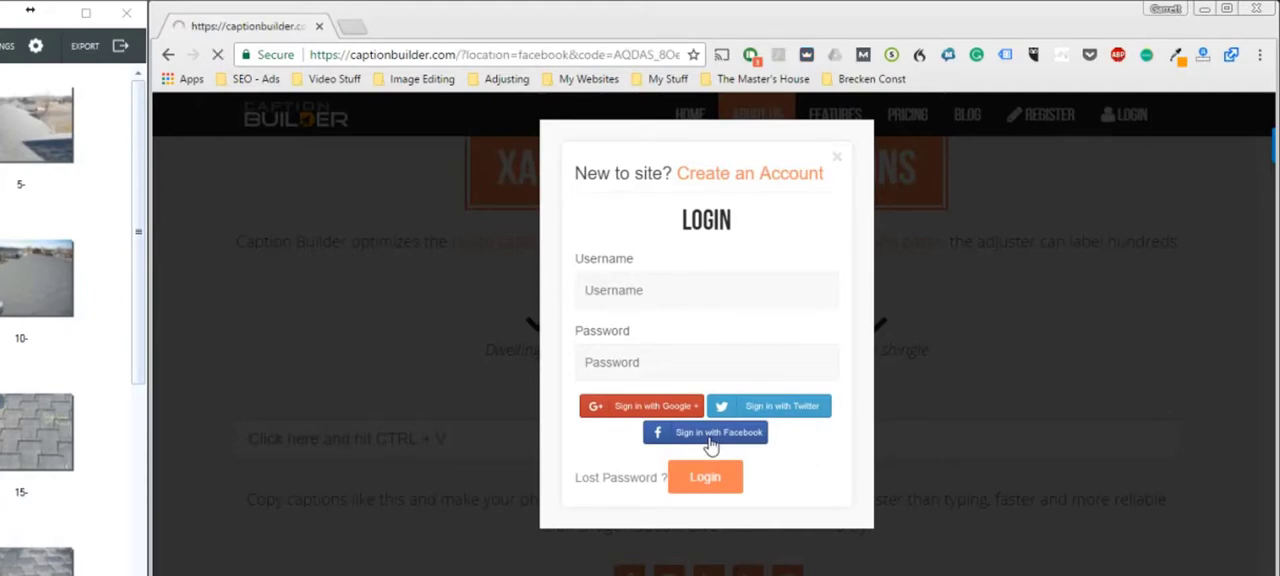
left_click(704, 432)
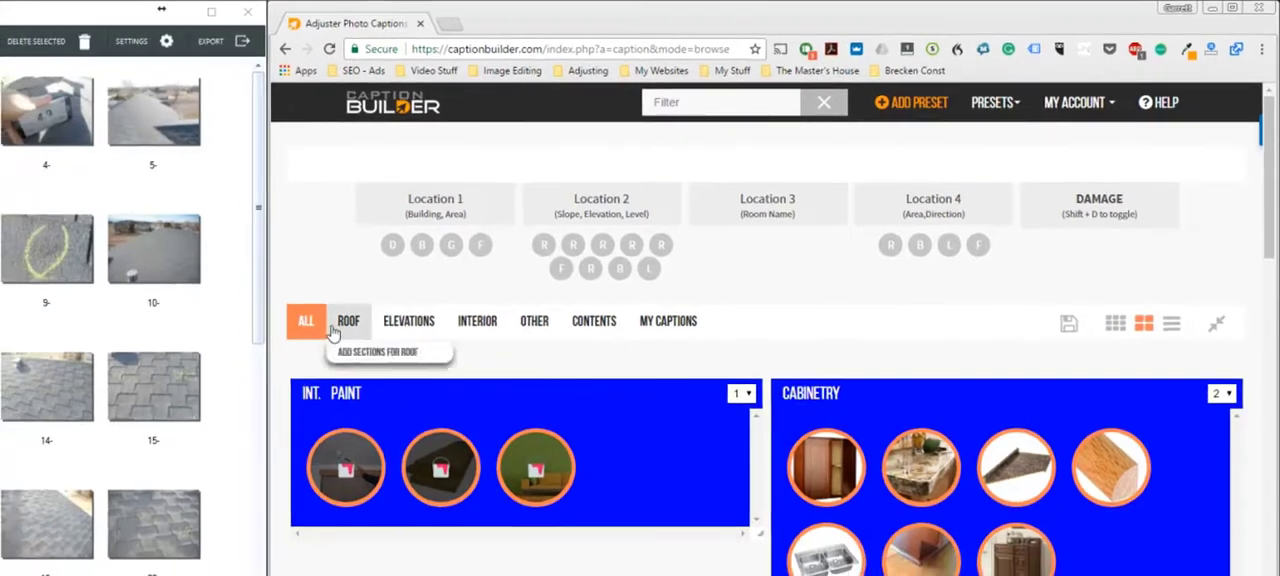
Step: Show the ROOF category with its Risk, Eave, Count and Shingles sections
left_click(348, 320)
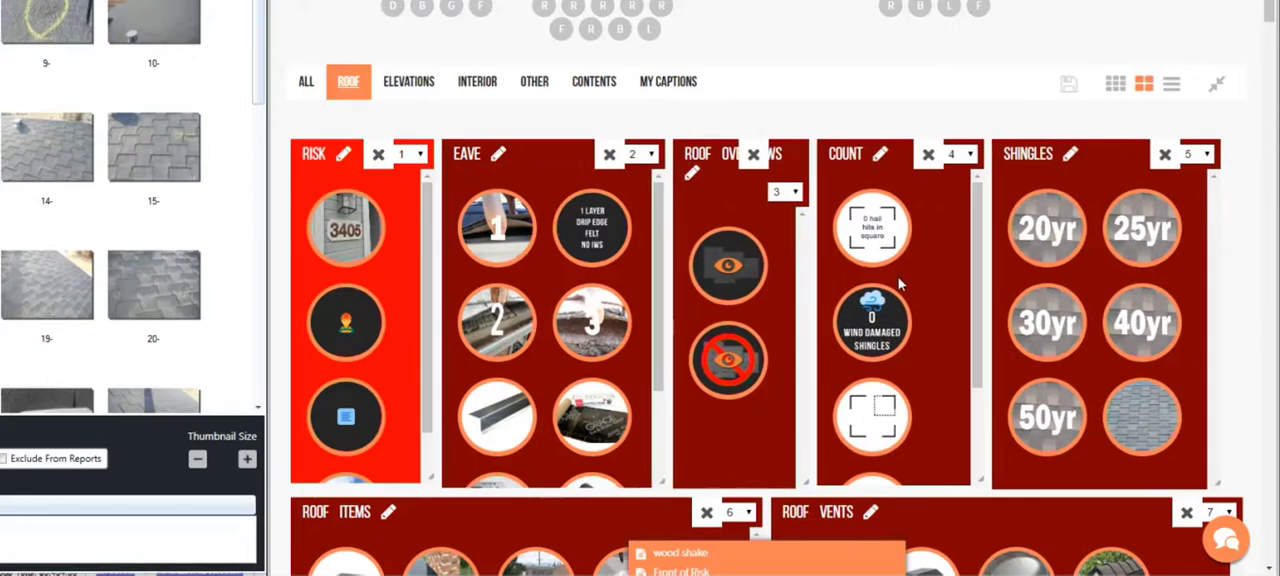
mouse_move(1054, 88)
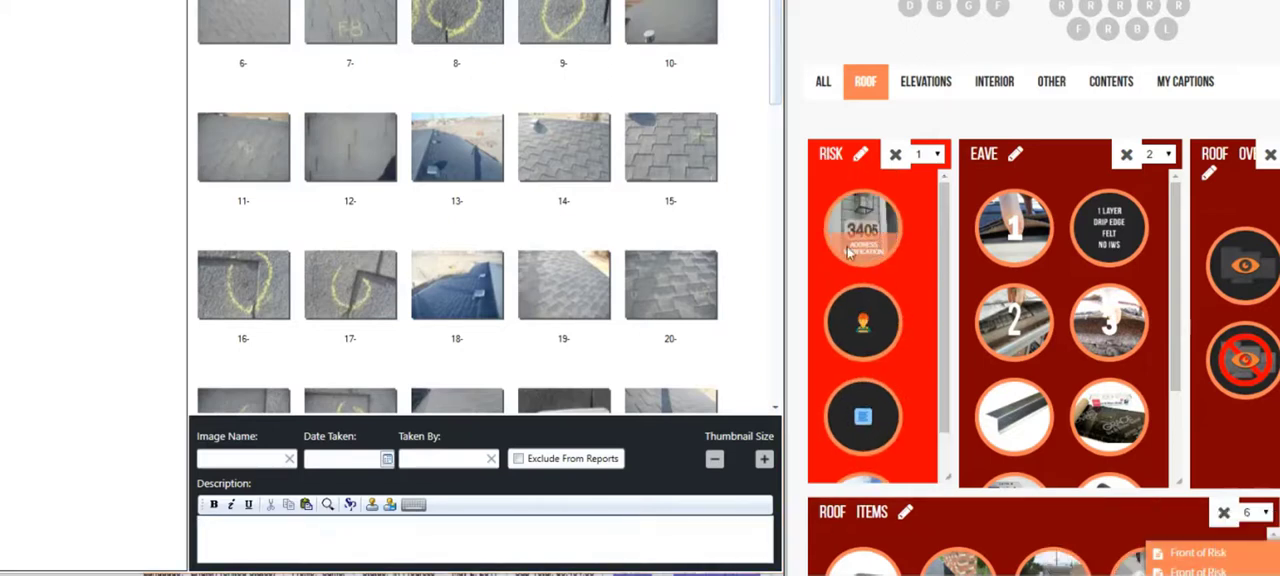
Step: Choose Roof as the second location so the caption starts Dwelling : Roof :
left_click(864, 228)
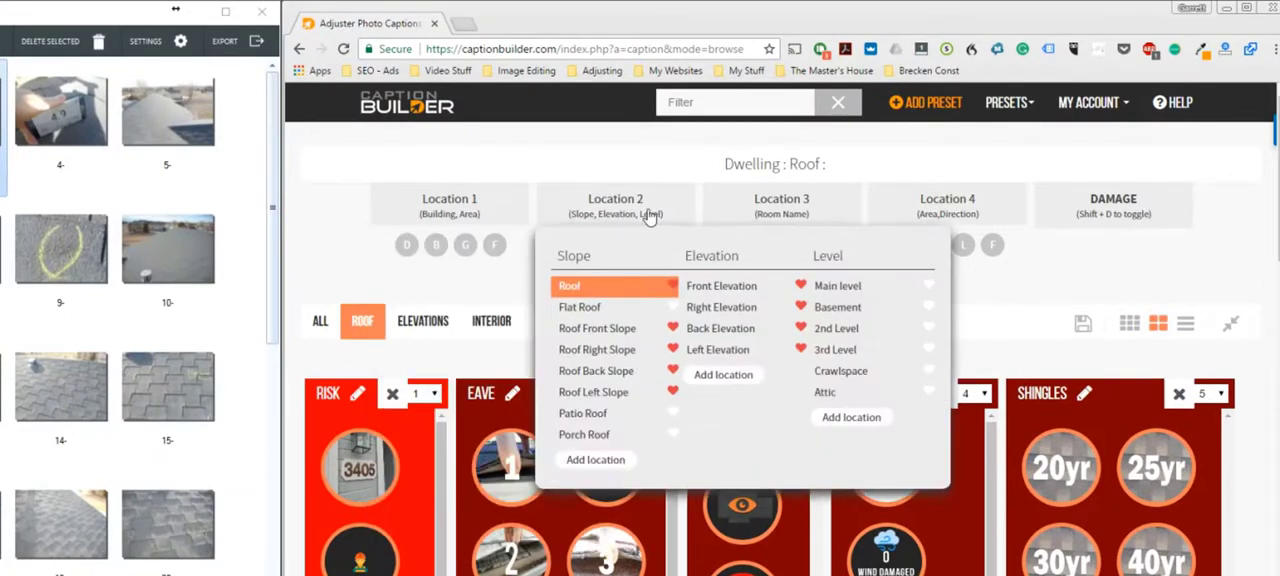
Step: Copy the pitch caption 'Dwelling : Roof : pitch XX:12' and paste it into the photo description
left_click(946, 204)
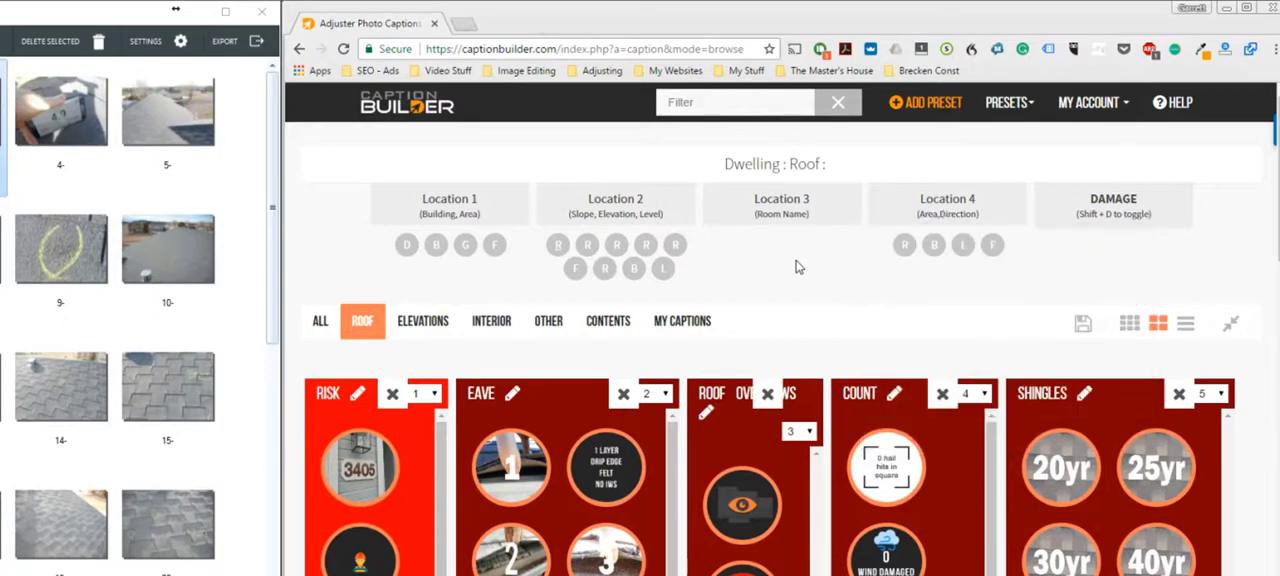
scroll("down", 3)
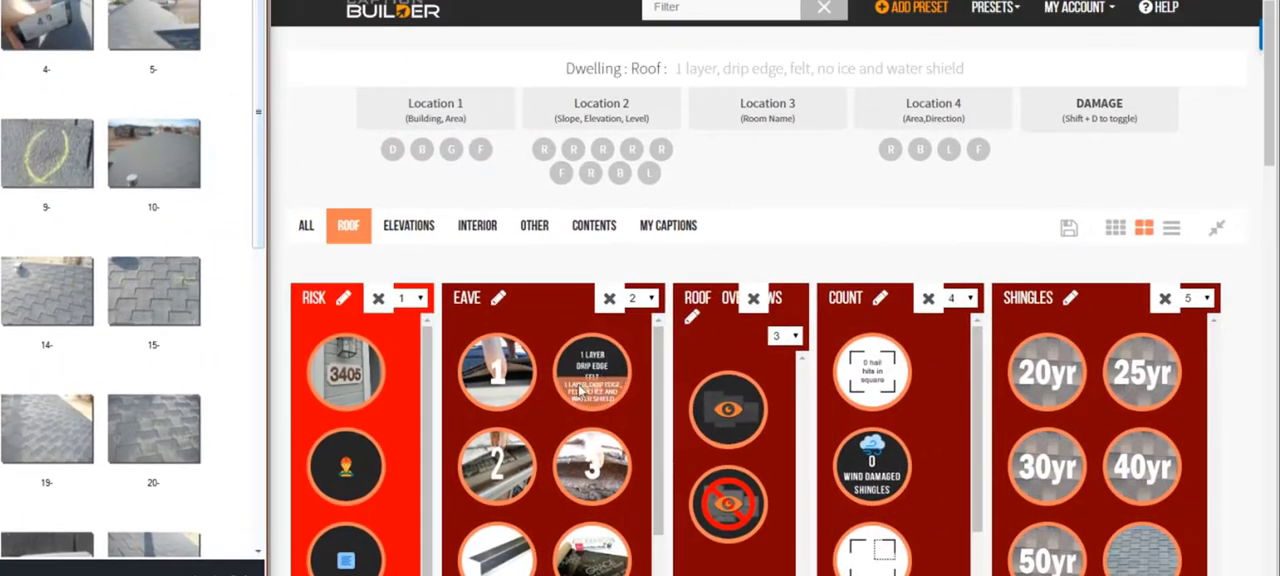
mouse_move(632, 332)
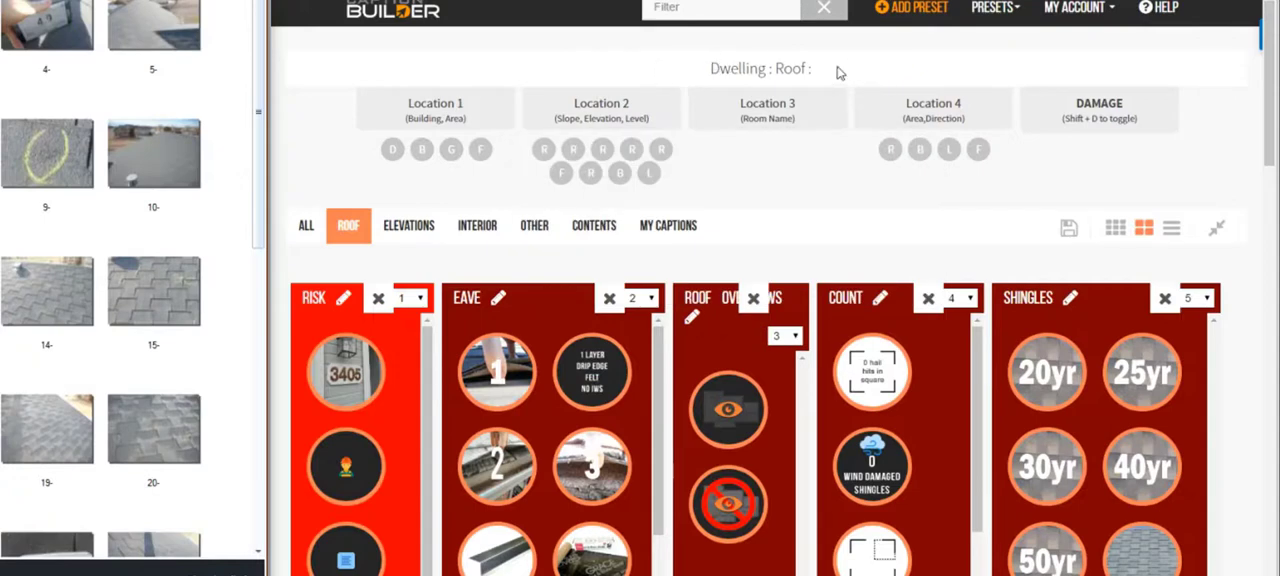
mouse_move(846, 84)
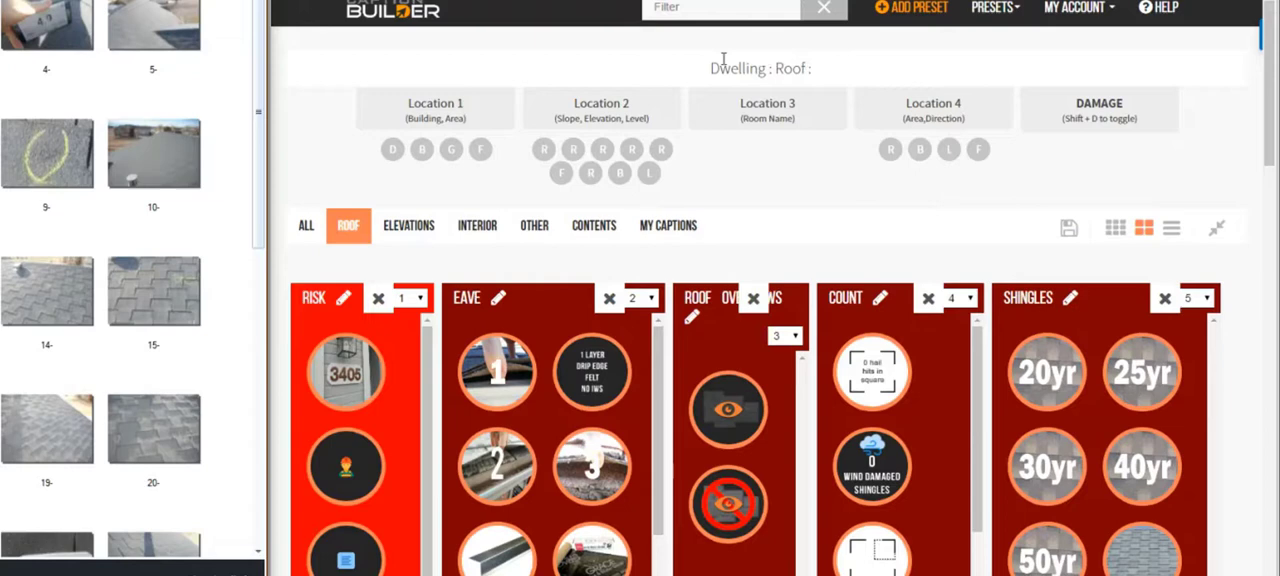
mouse_move(726, 60)
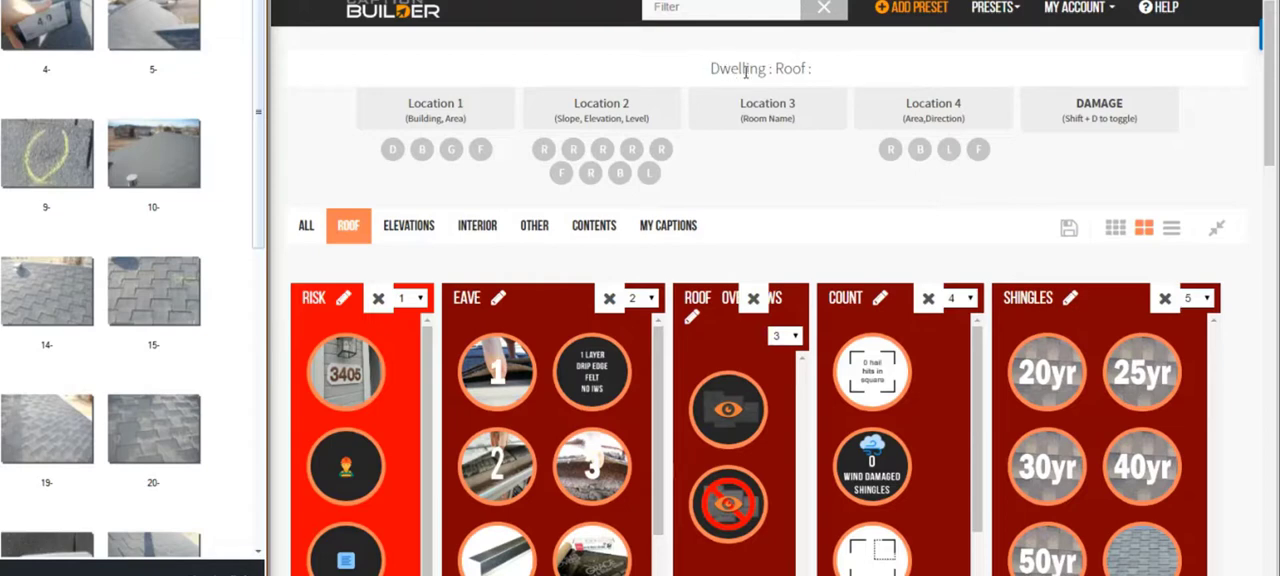
left_click(732, 412)
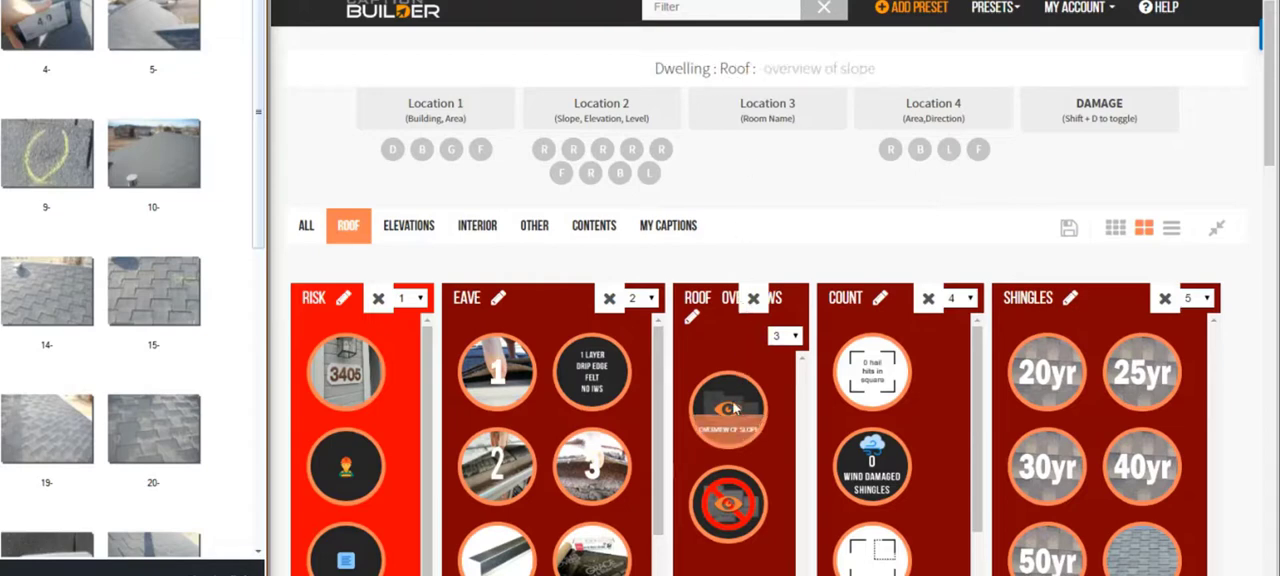
left_click(730, 412)
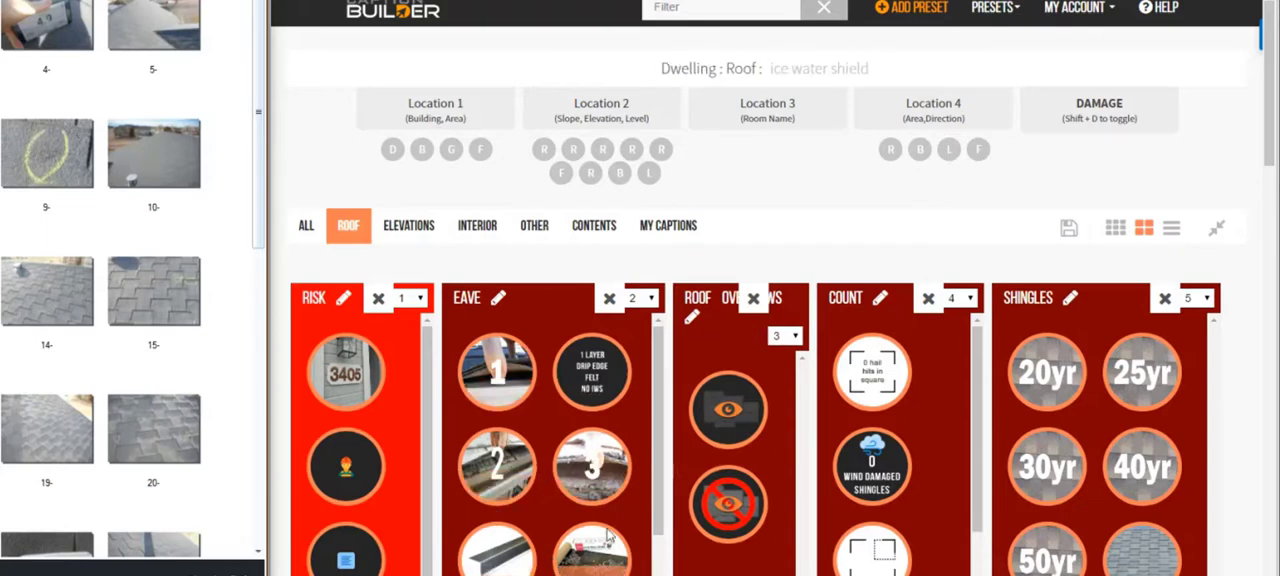
left_click(592, 372)
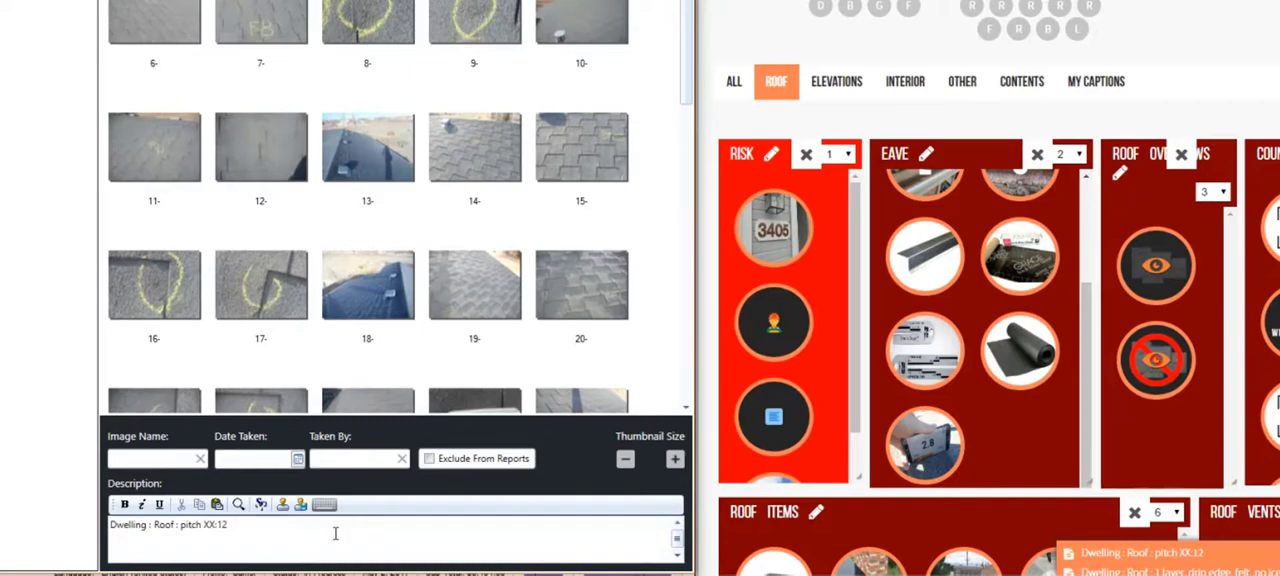
Step: For photo 5, set location Dwelling : Roof Front Slope : and copy the front-slope overview caption
left_click(336, 542)
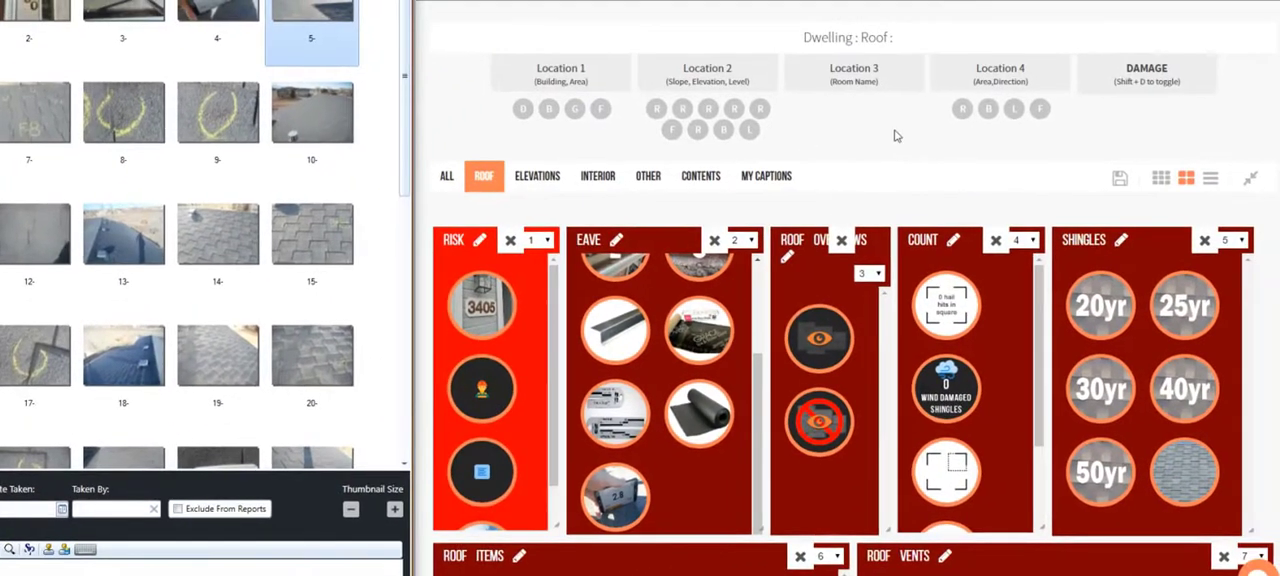
left_click(672, 130)
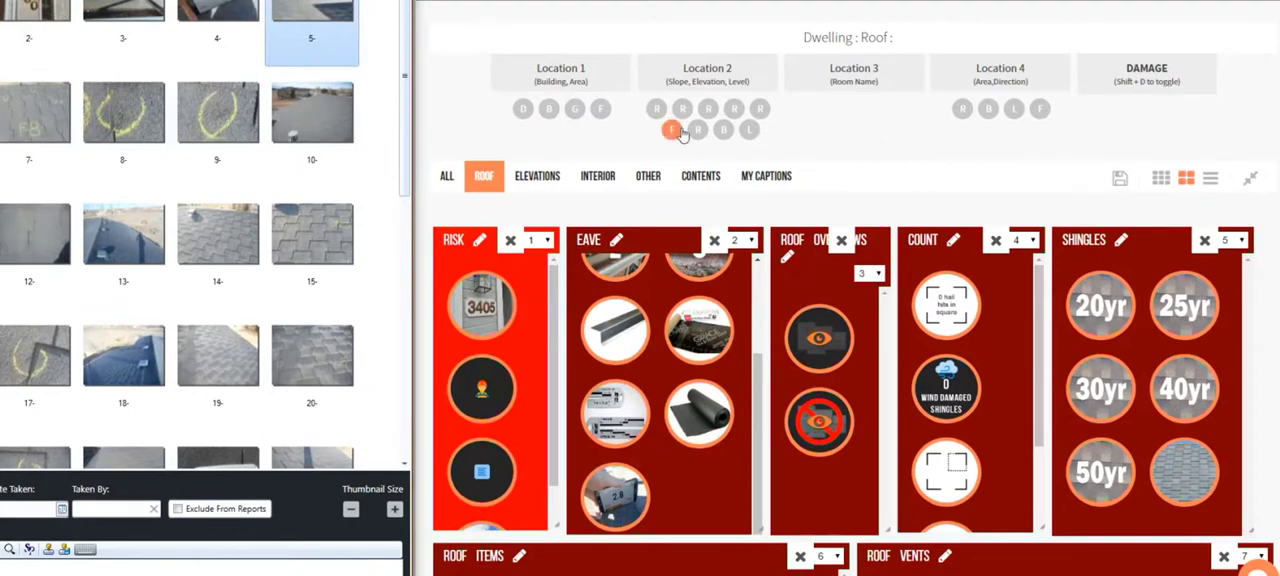
left_click(672, 130)
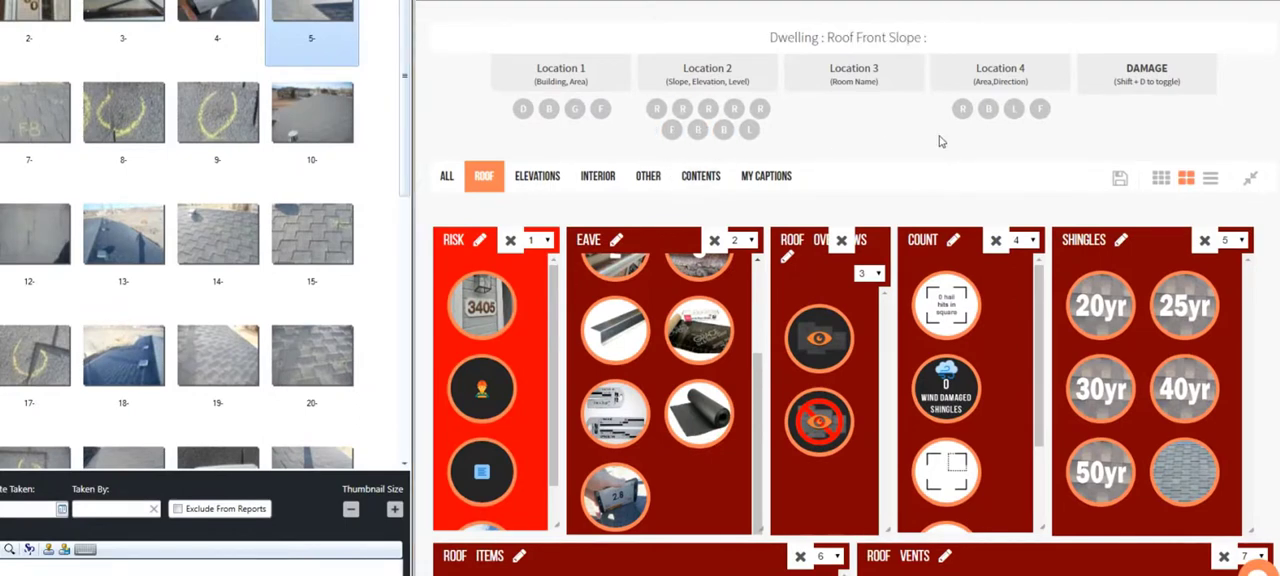
left_click(708, 72)
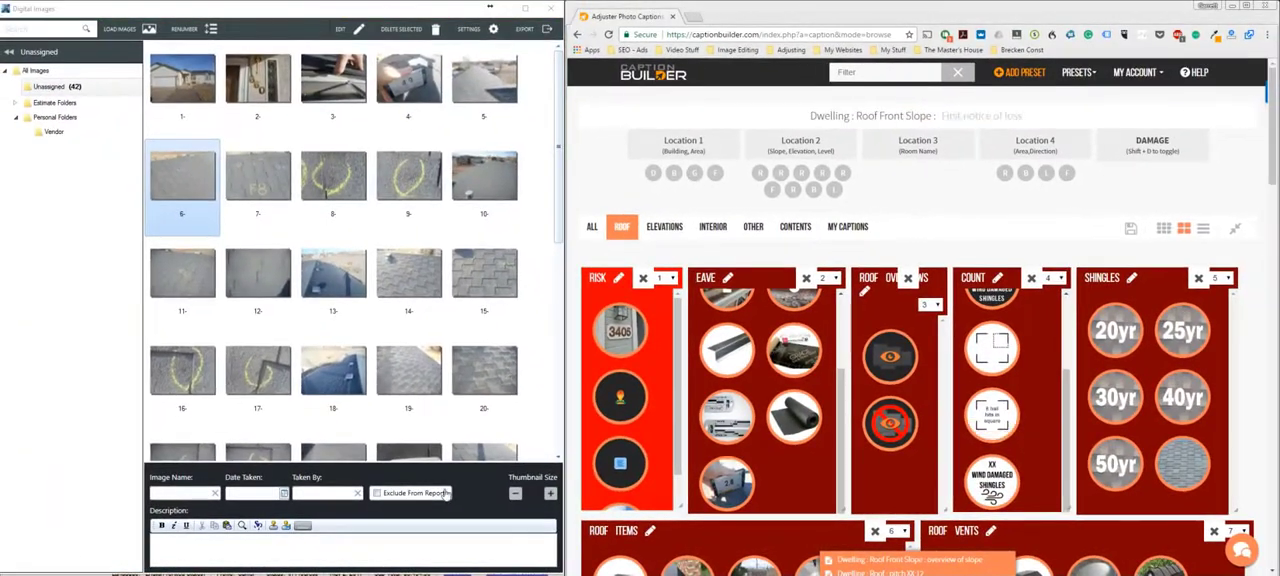
left_click(256, 176)
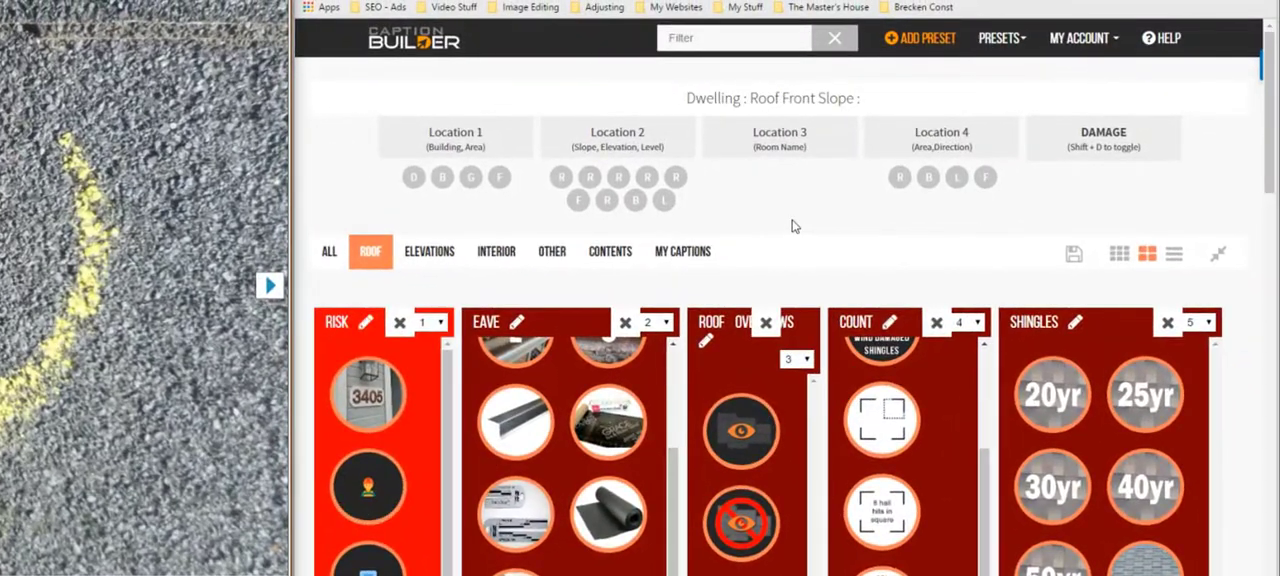
left_click(1102, 136)
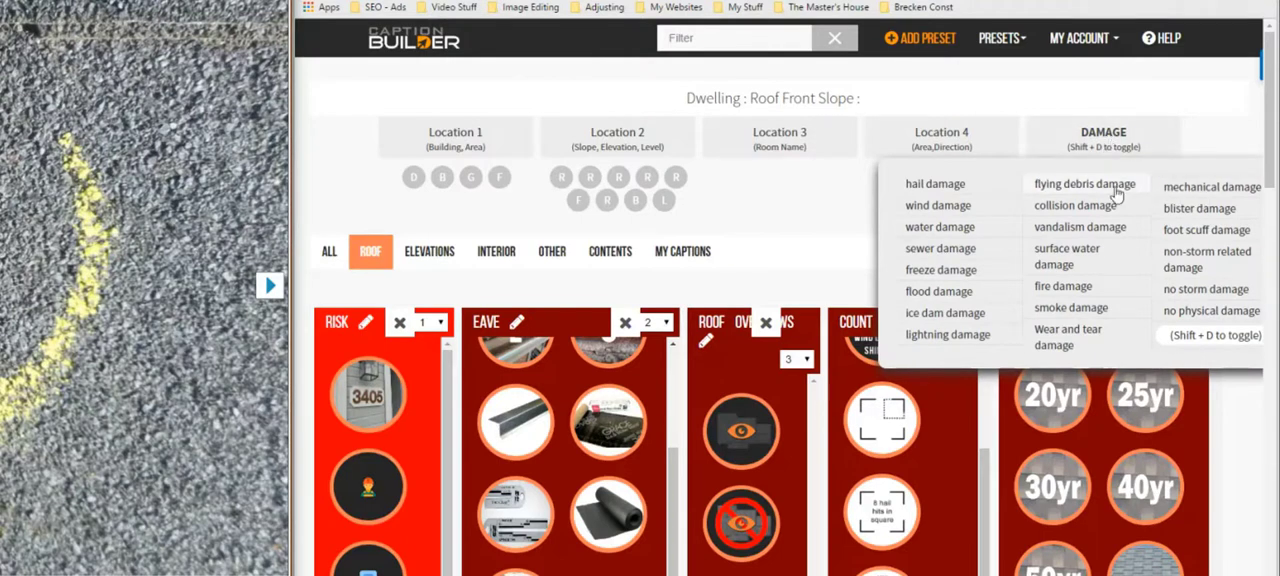
mouse_move(940, 228)
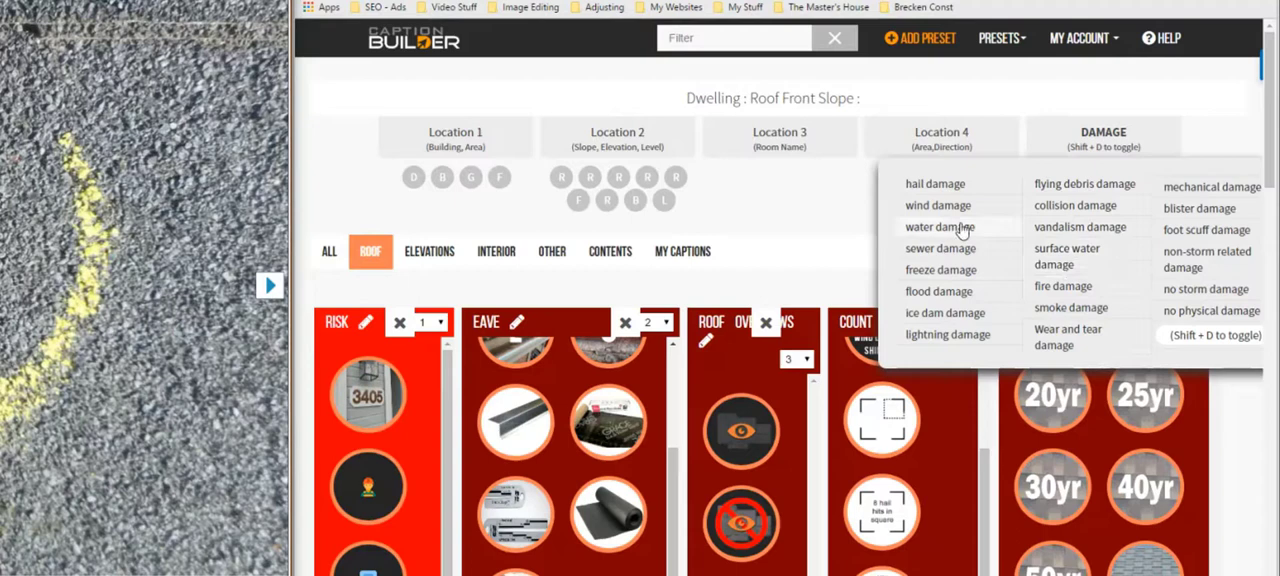
Step: Add hail damage so the caption reads 'Dwelling : Roof Front Slope : hail damage to', previewing Count and Shingles completions
left_click(934, 184)
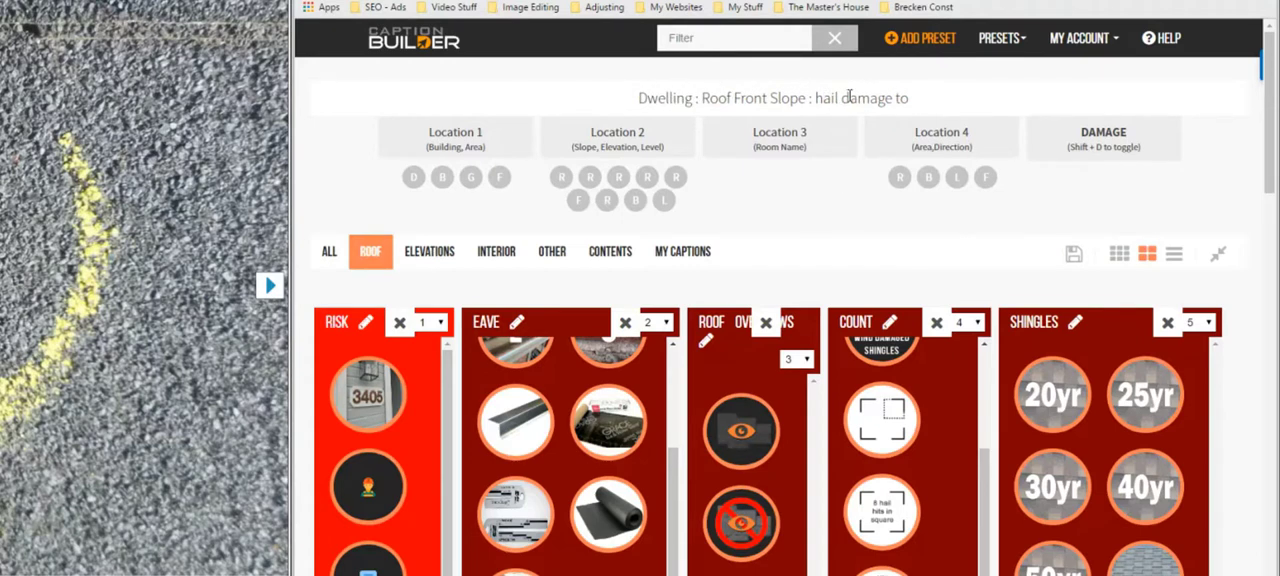
mouse_move(964, 104)
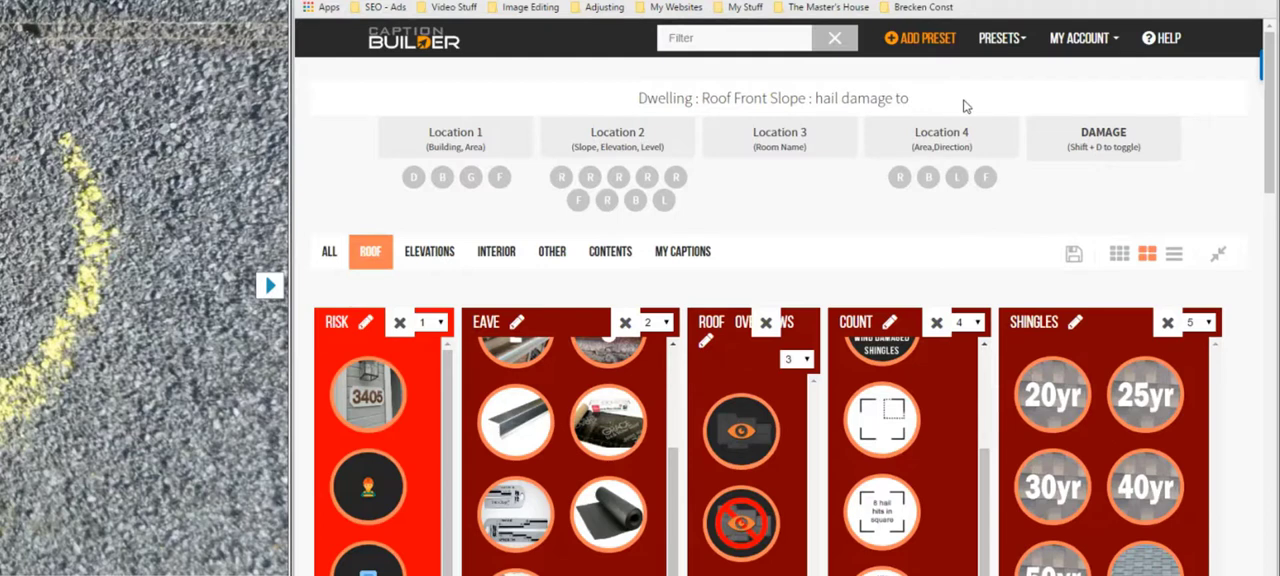
left_click(884, 520)
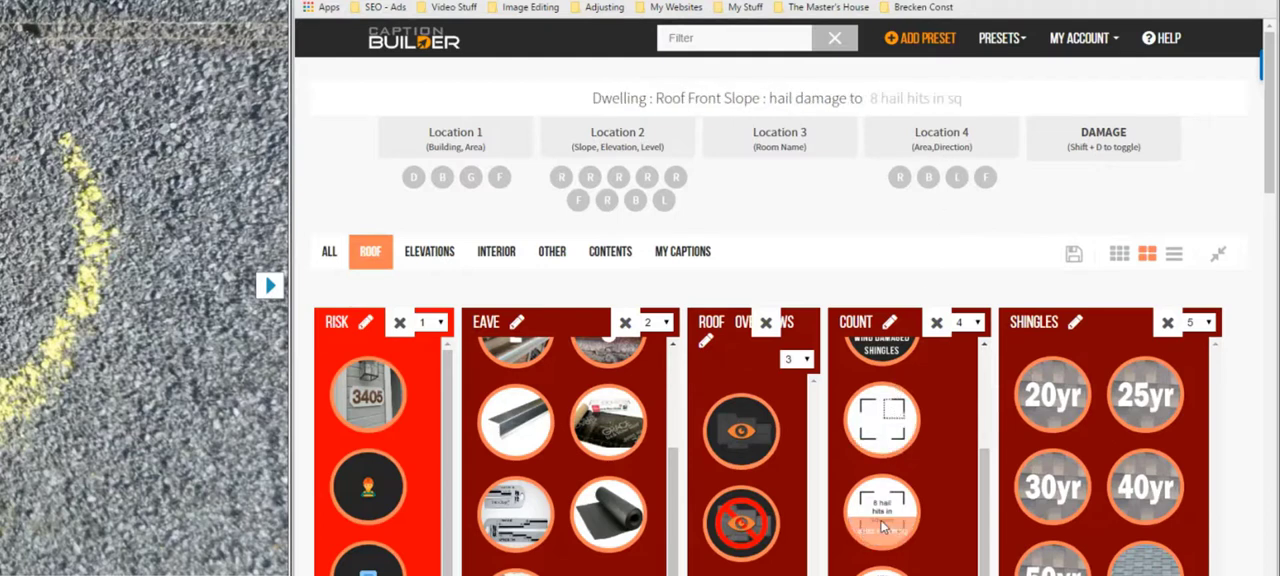
left_click(1056, 492)
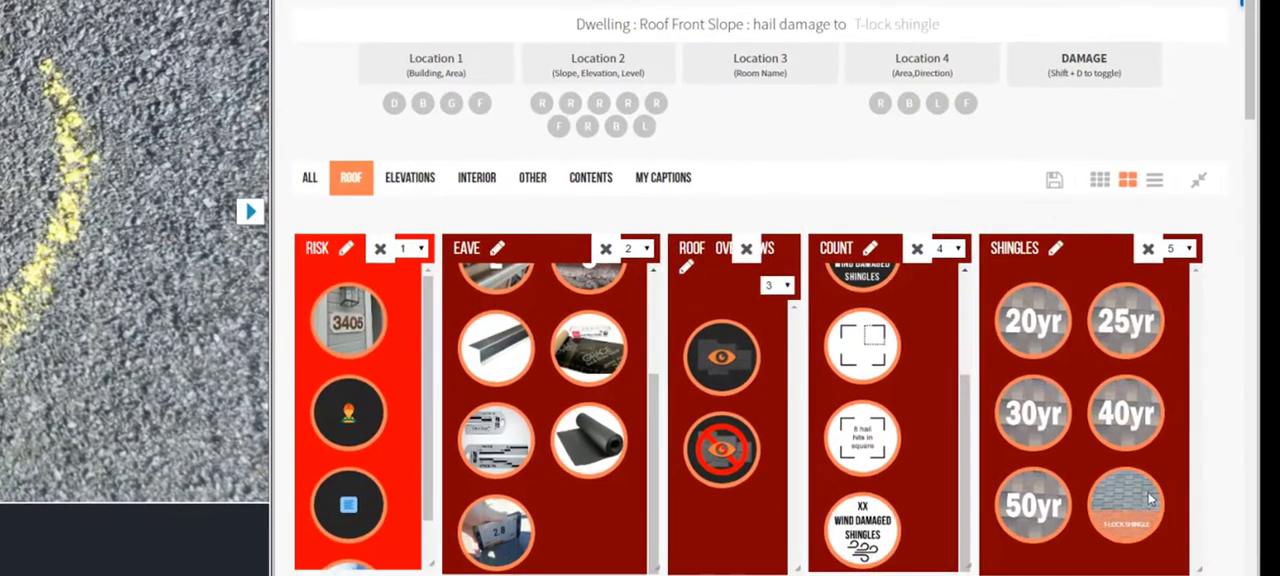
scroll("down", 3)
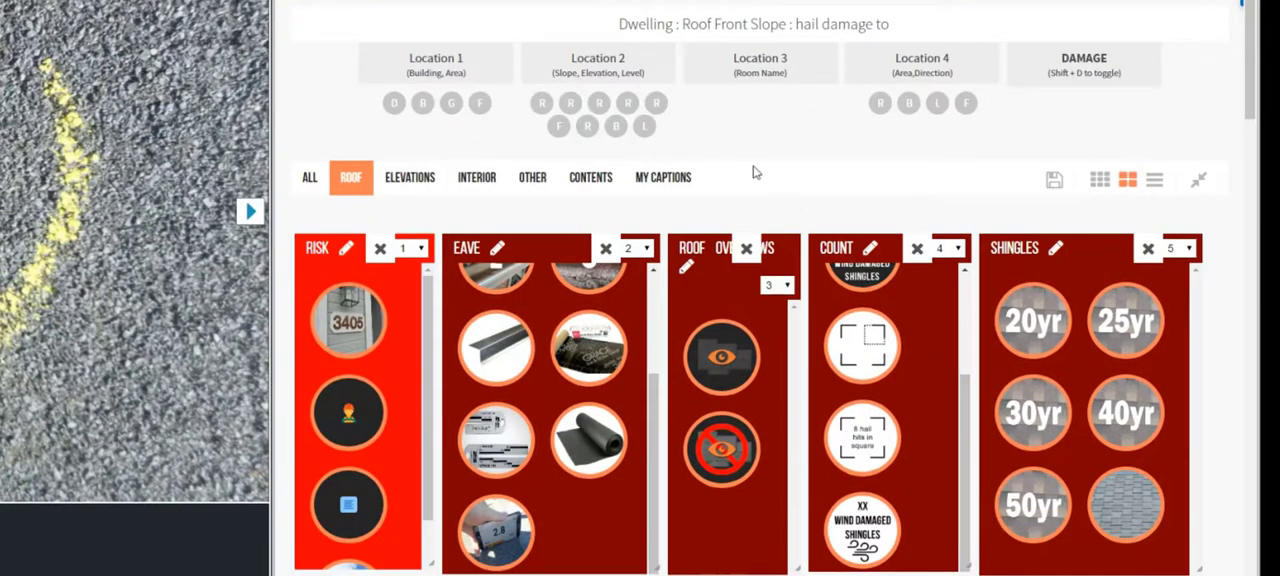
left_click(1032, 412)
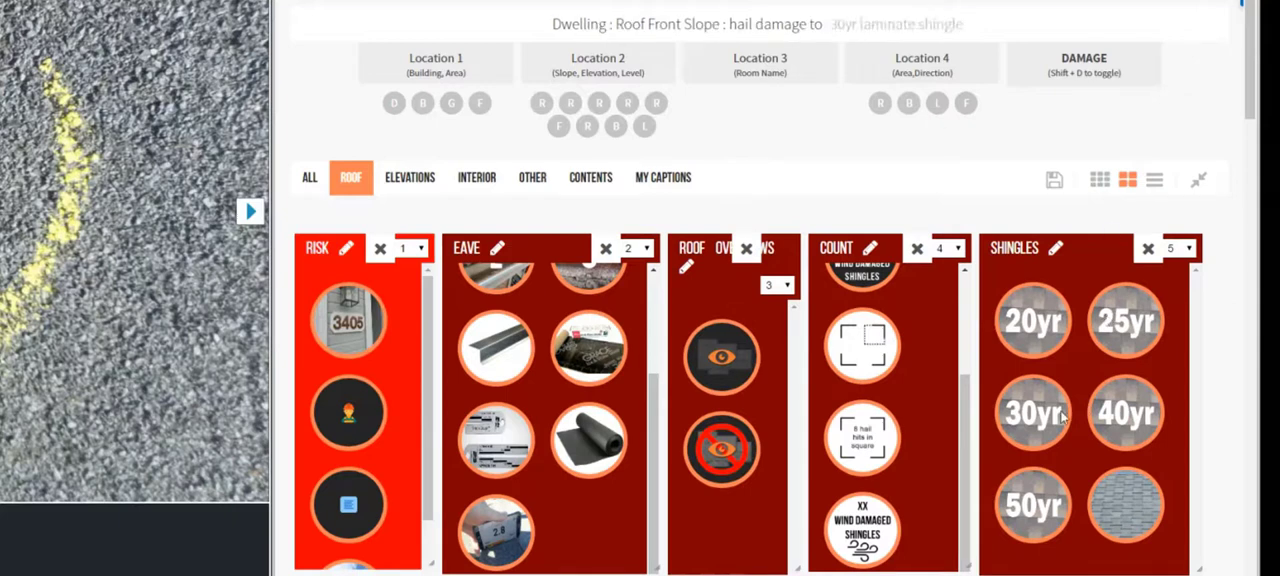
left_click(1128, 516)
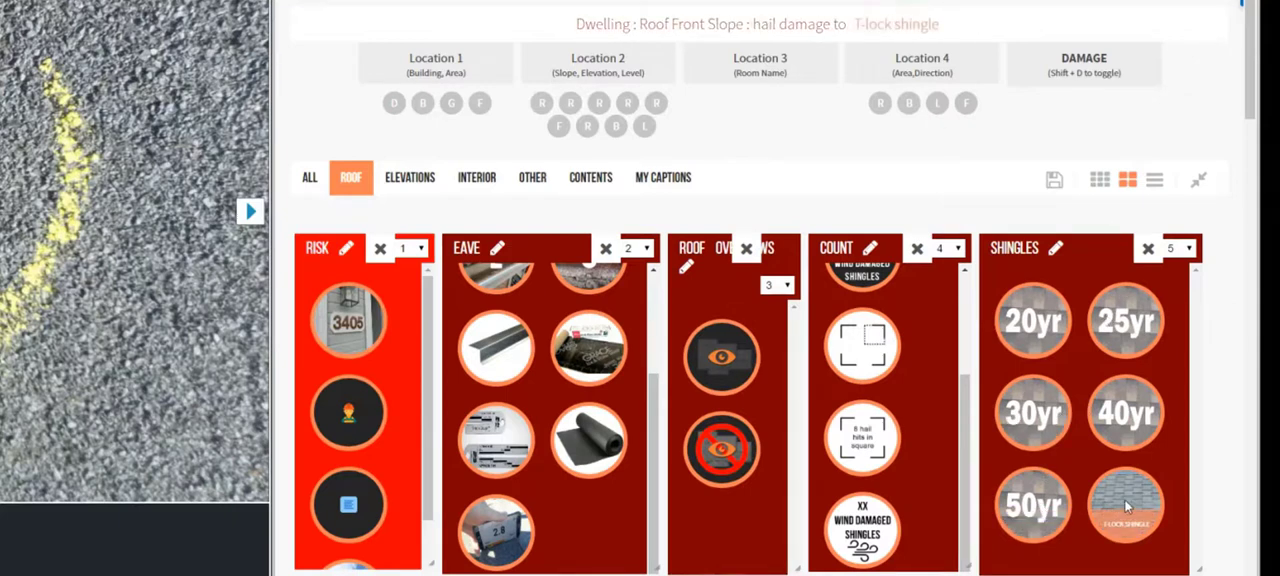